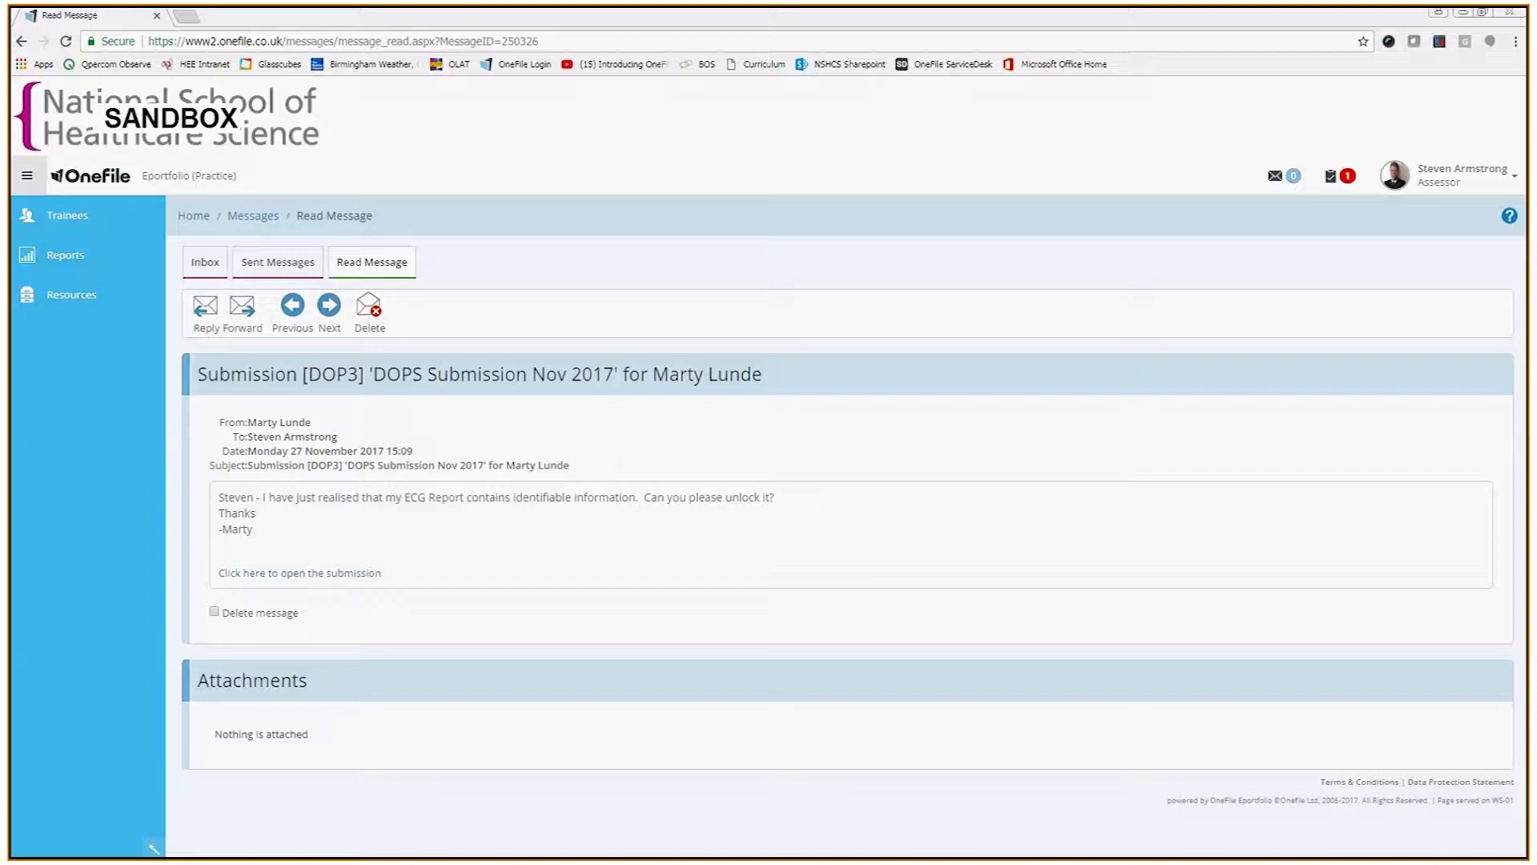
pyautogui.moveTo(816, 414)
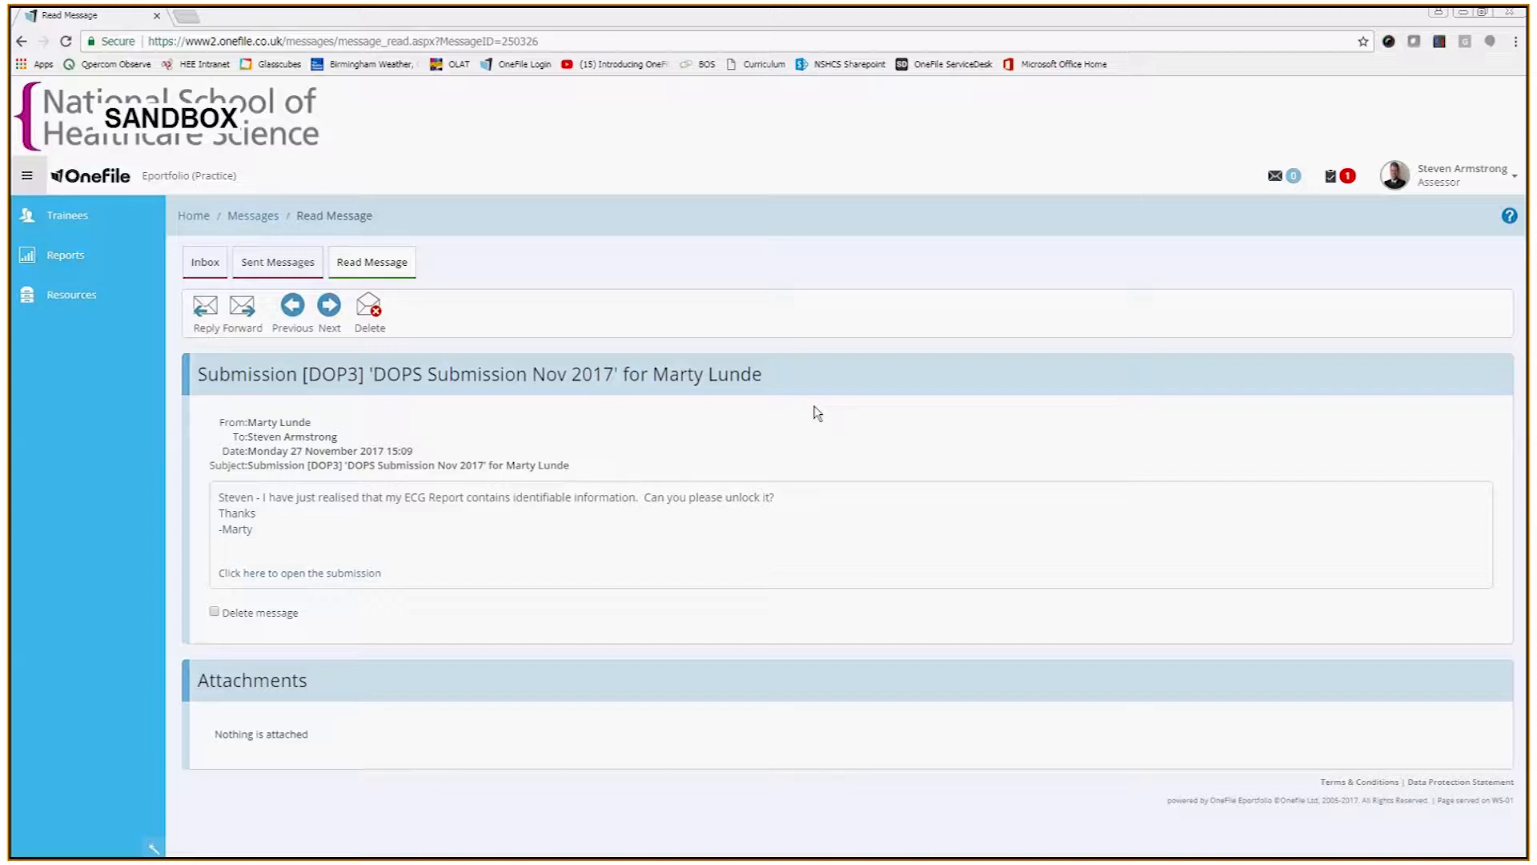
pyautogui.moveTo(1215, 311)
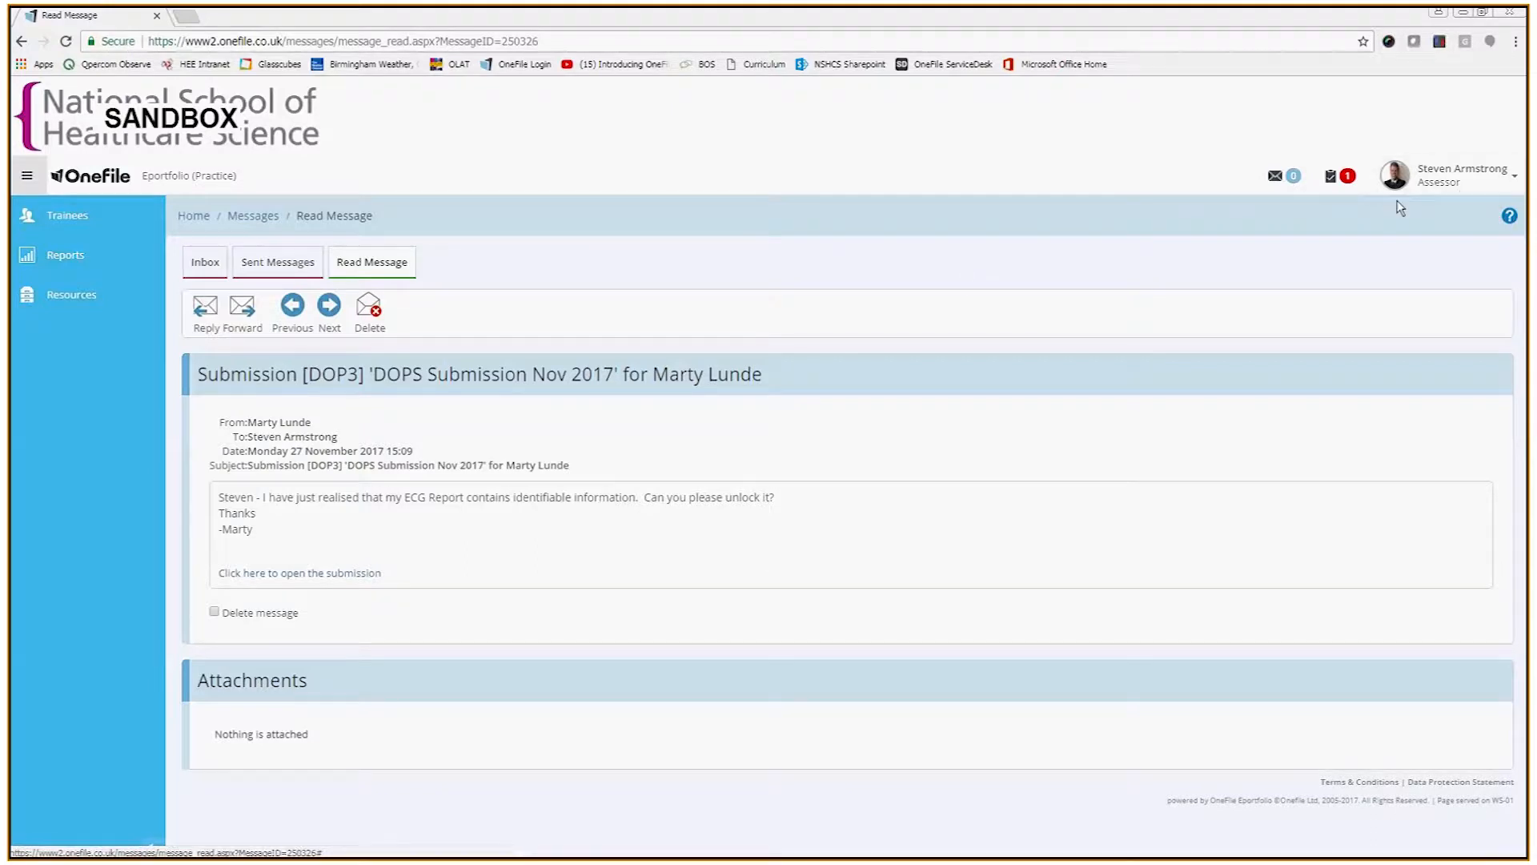
pyautogui.moveTo(487, 447)
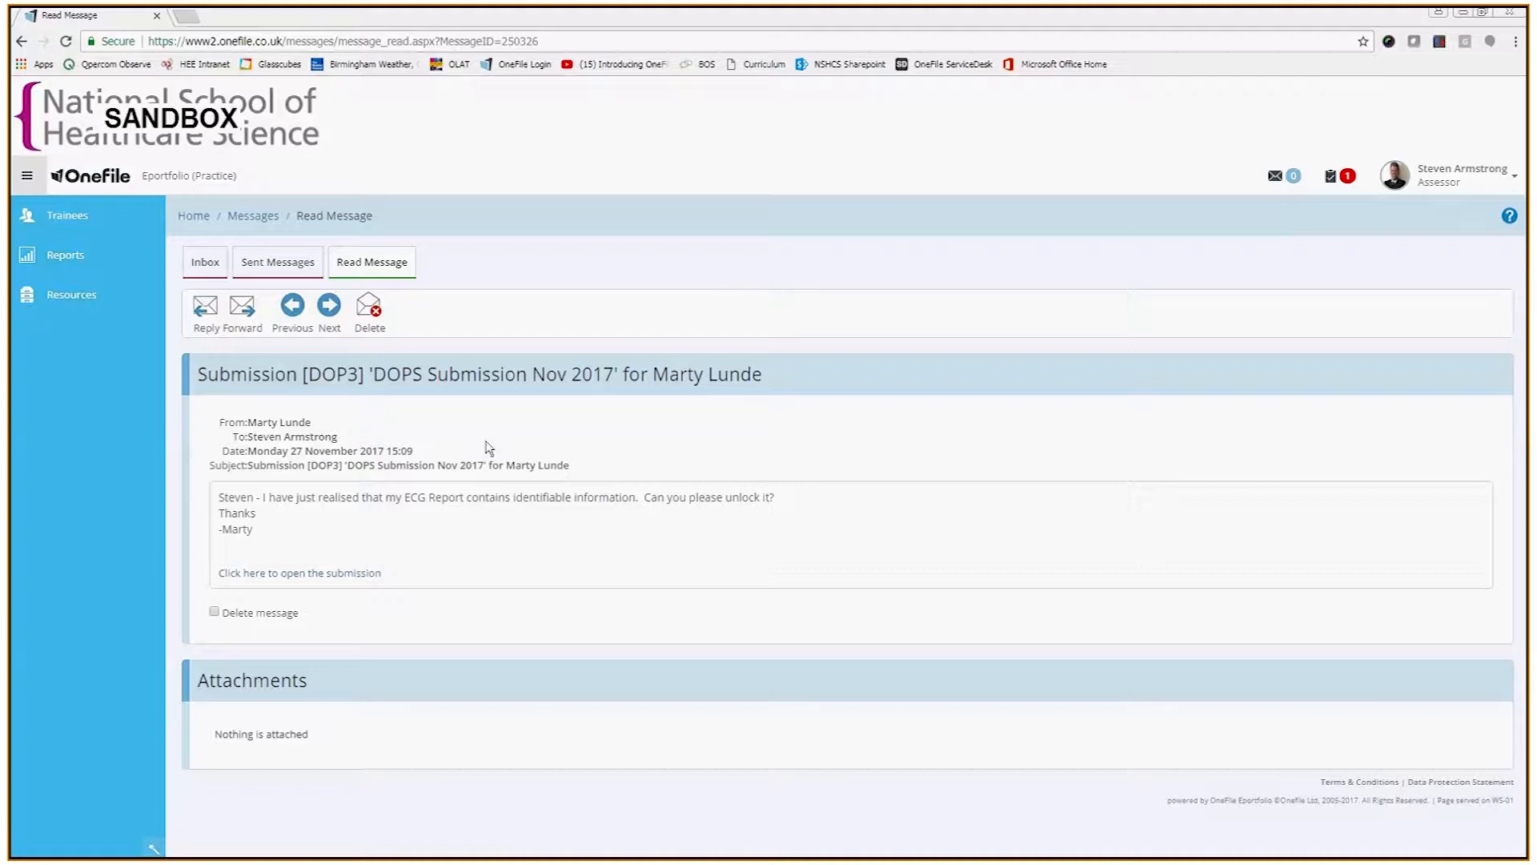
pyautogui.moveTo(301, 518)
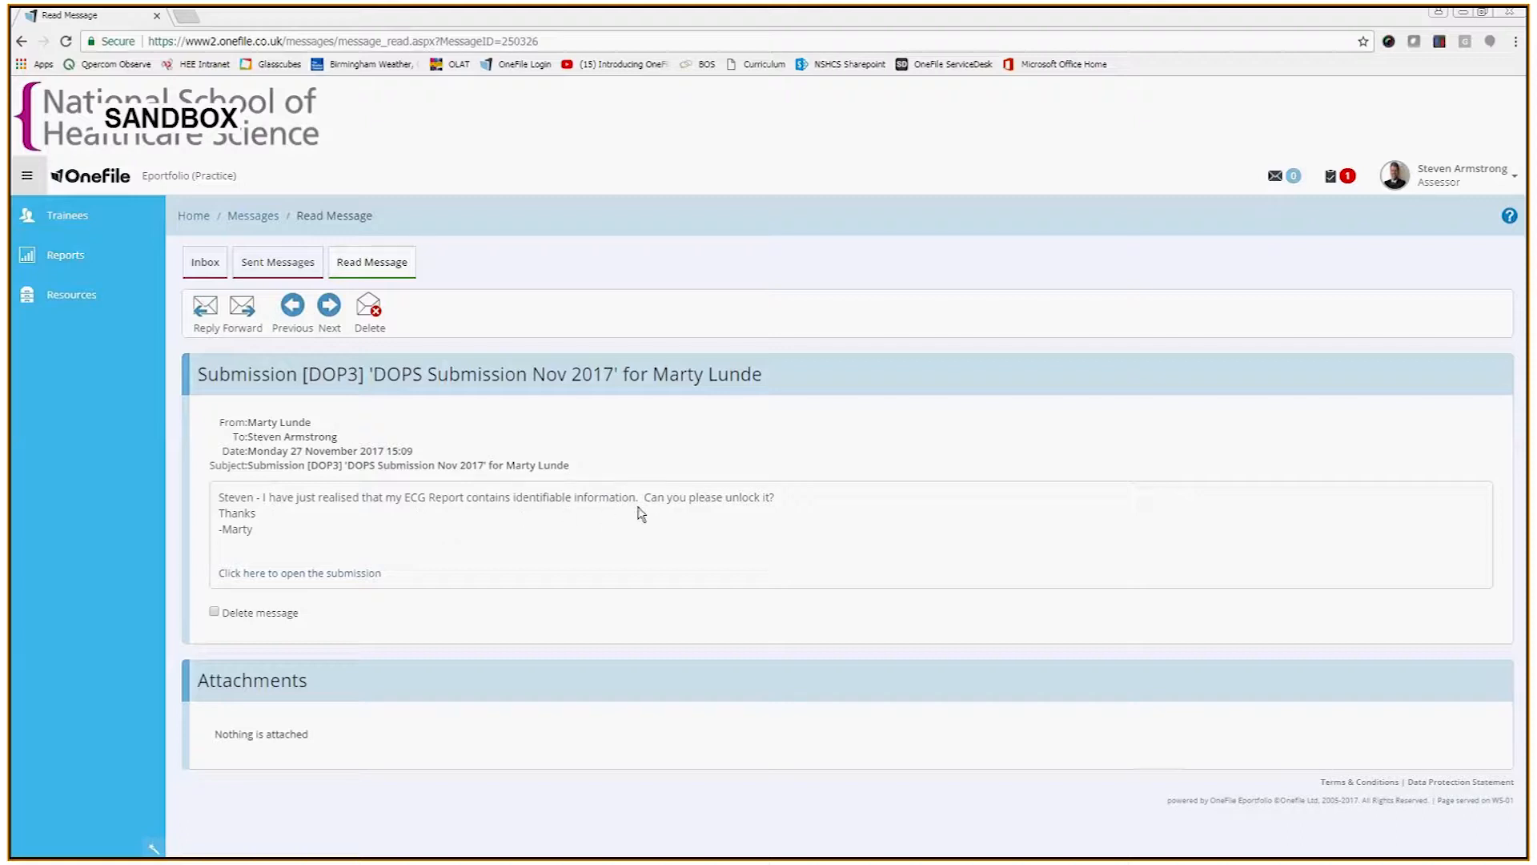
pyautogui.moveTo(778, 517)
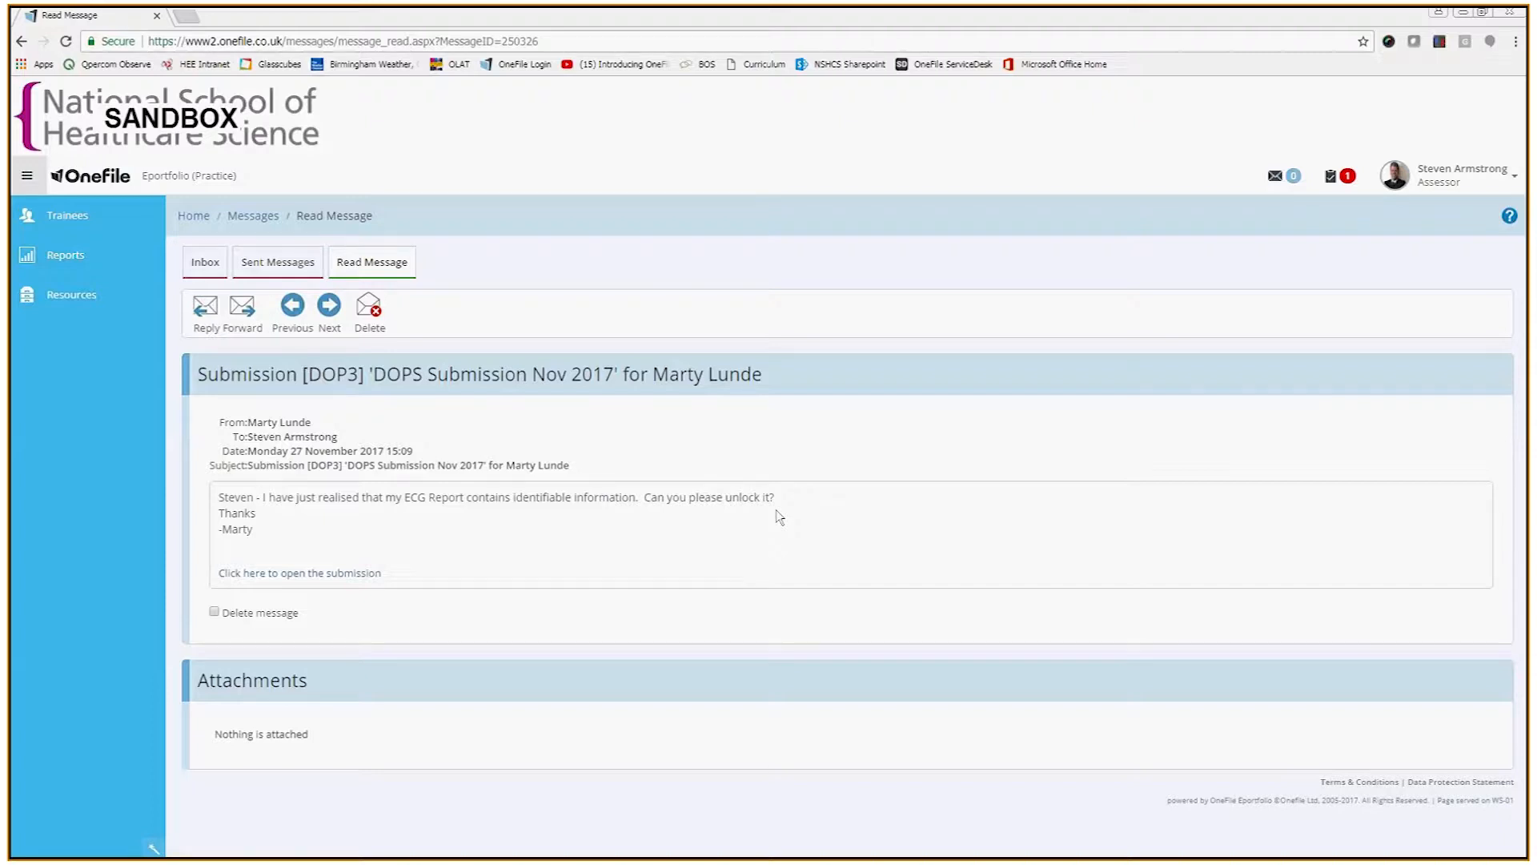
pyautogui.moveTo(576, 530)
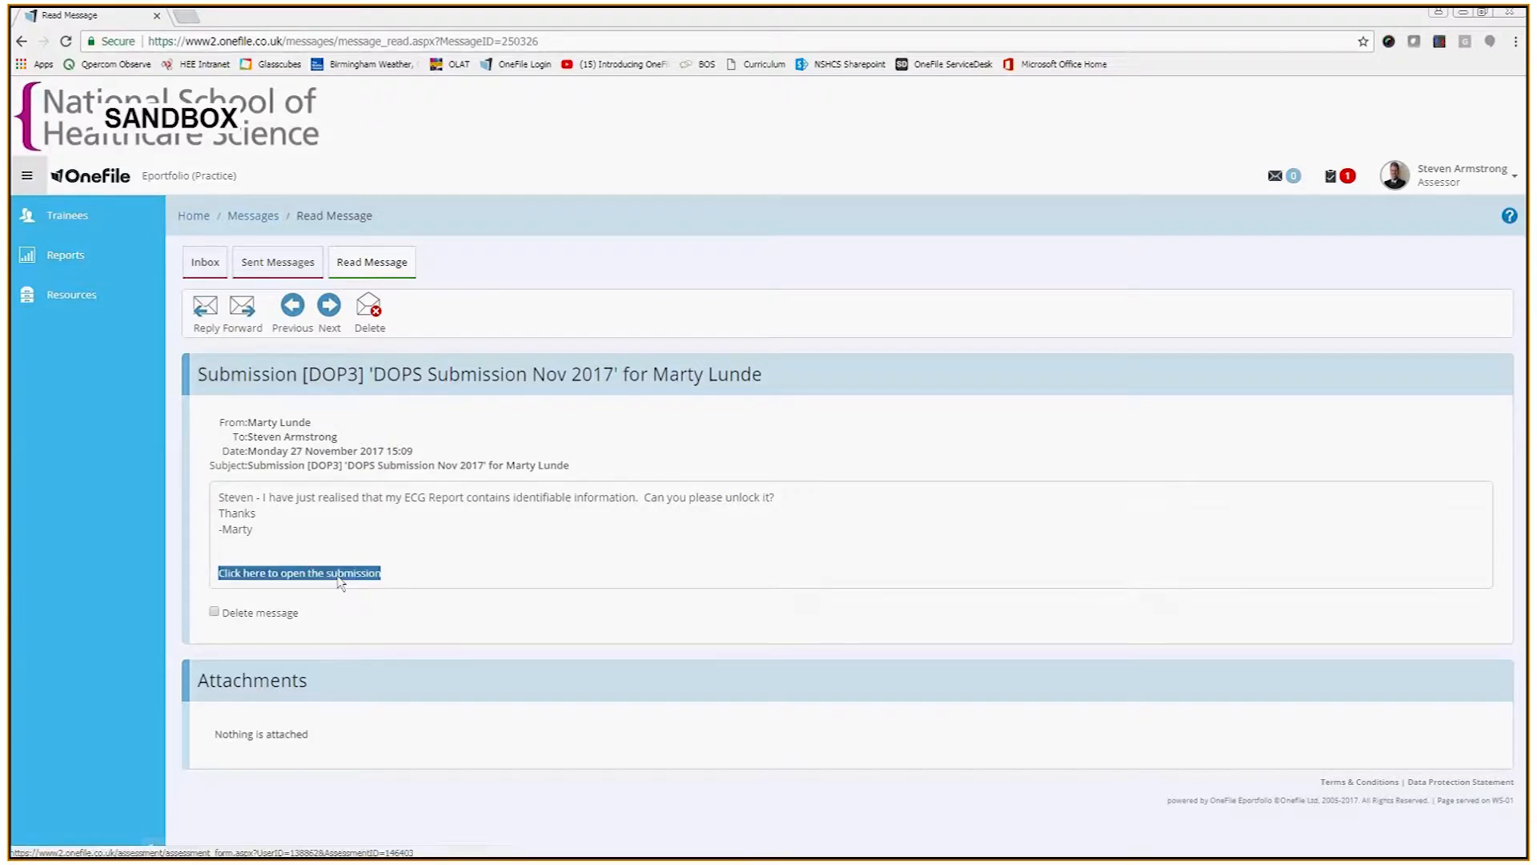
# - Open the DOP3 submission from the trainee's message link
pyautogui.click(298, 573)
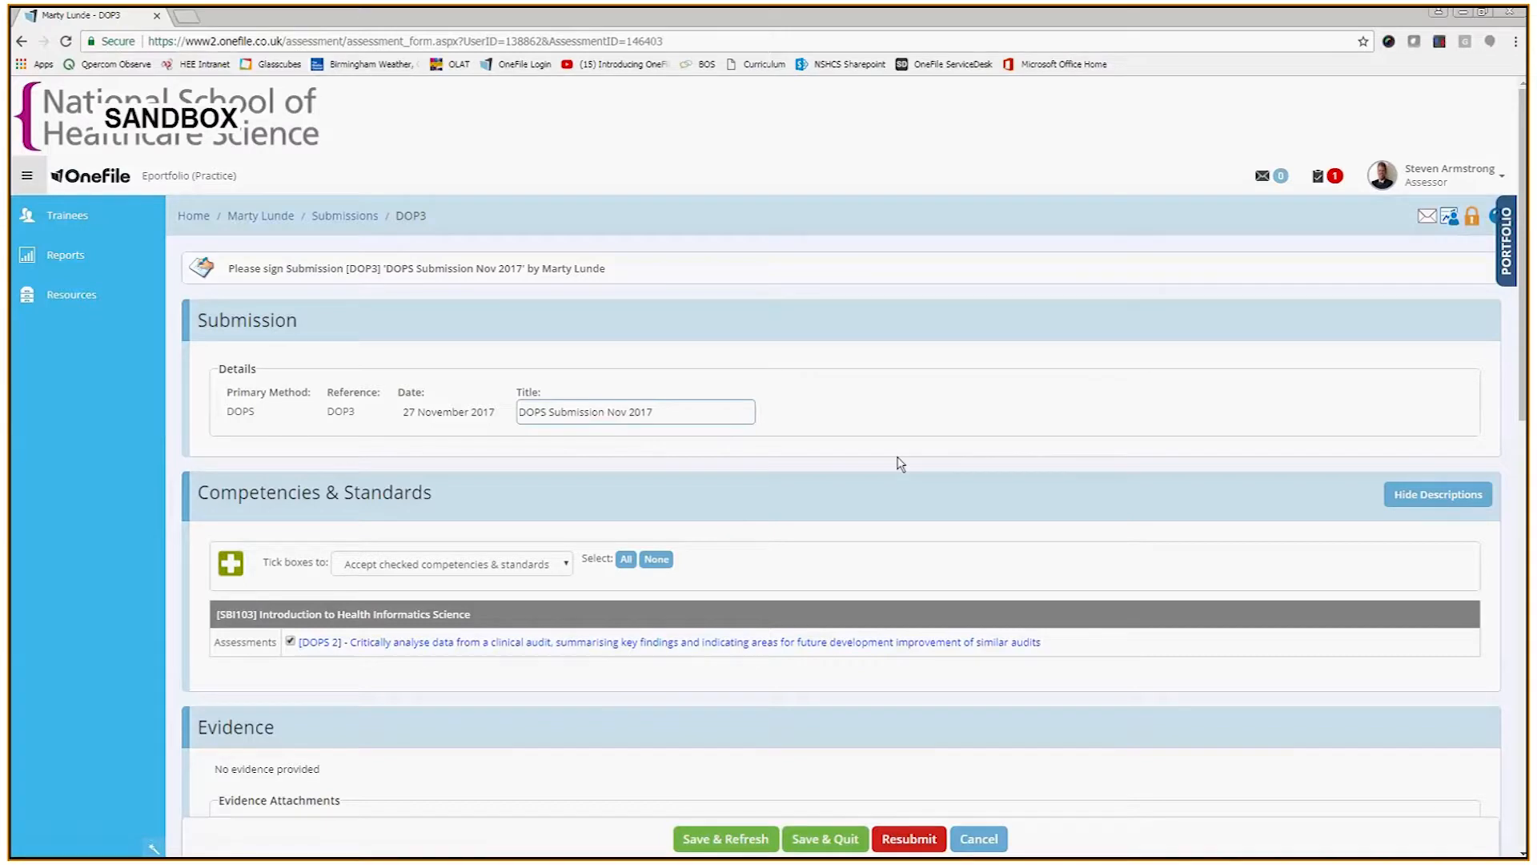
pyautogui.moveTo(1460, 264)
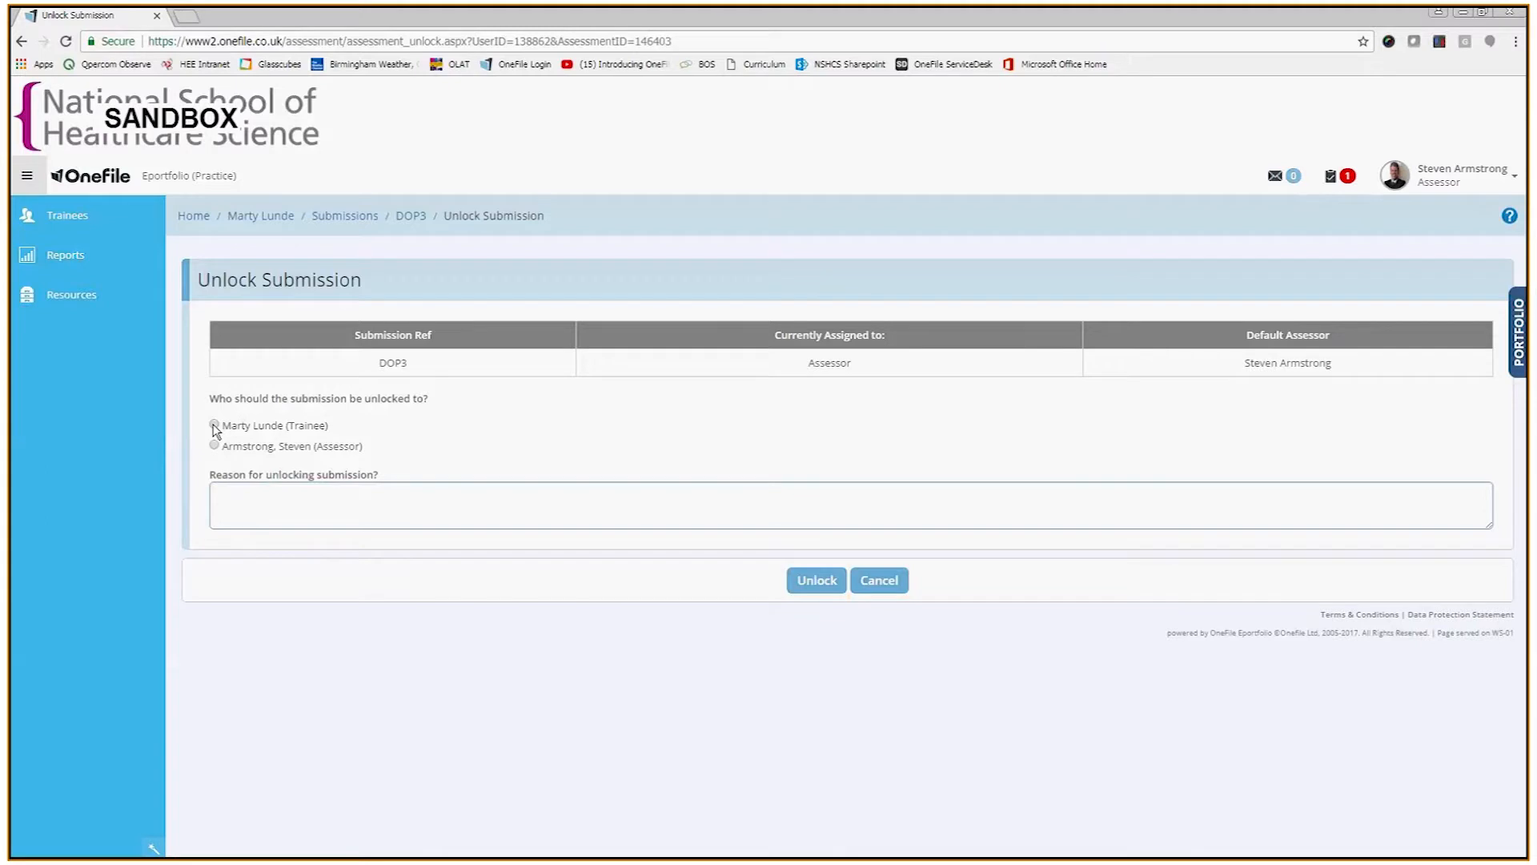
# - Choose the trainee as recipient and attempt Unlock, revealing the reason field is required
pyautogui.click(213, 424)
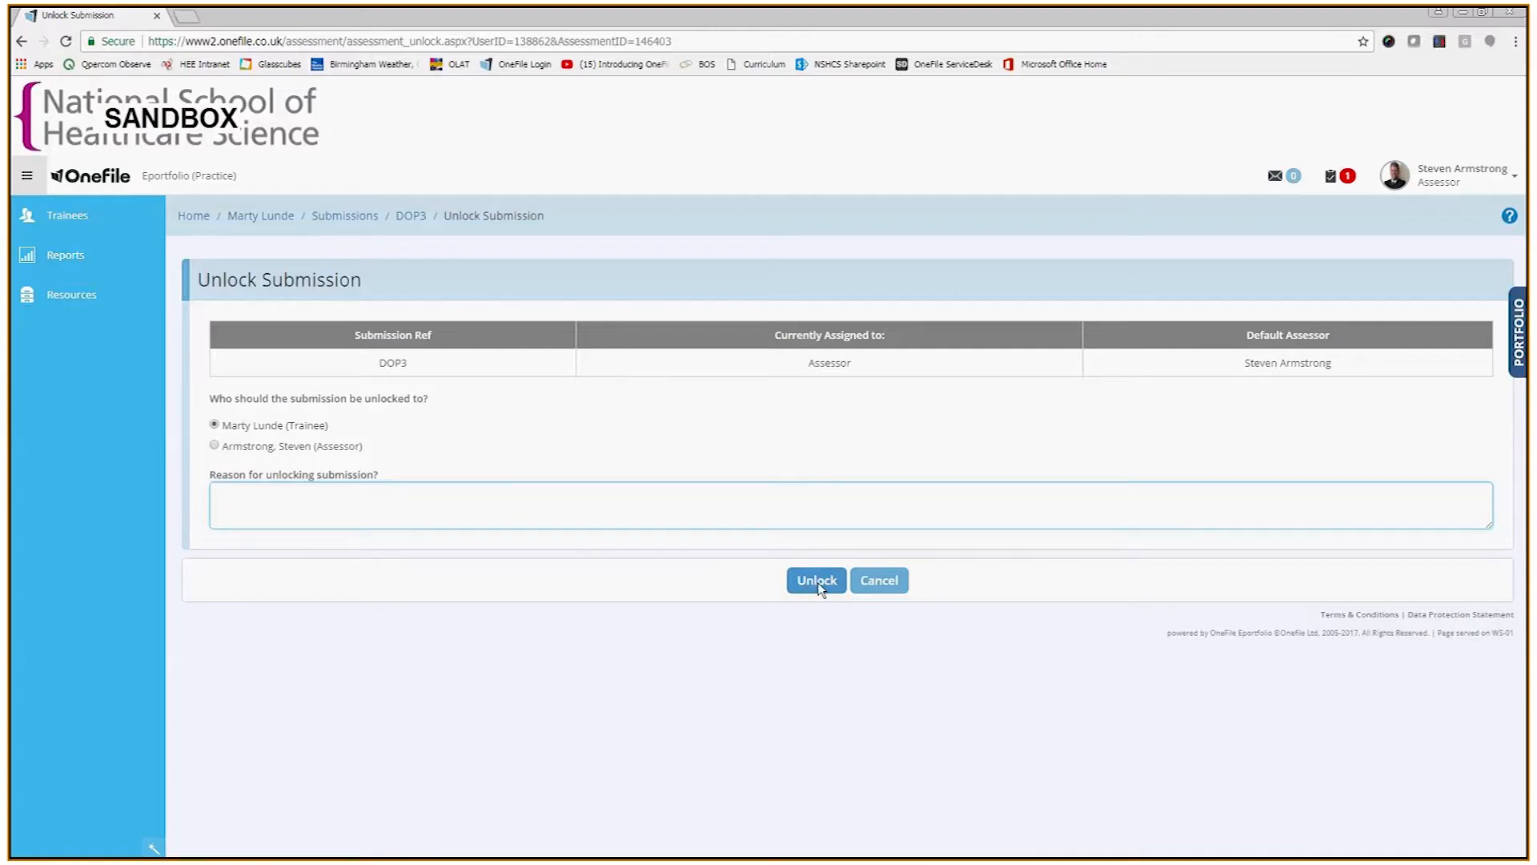
pyautogui.click(815, 580)
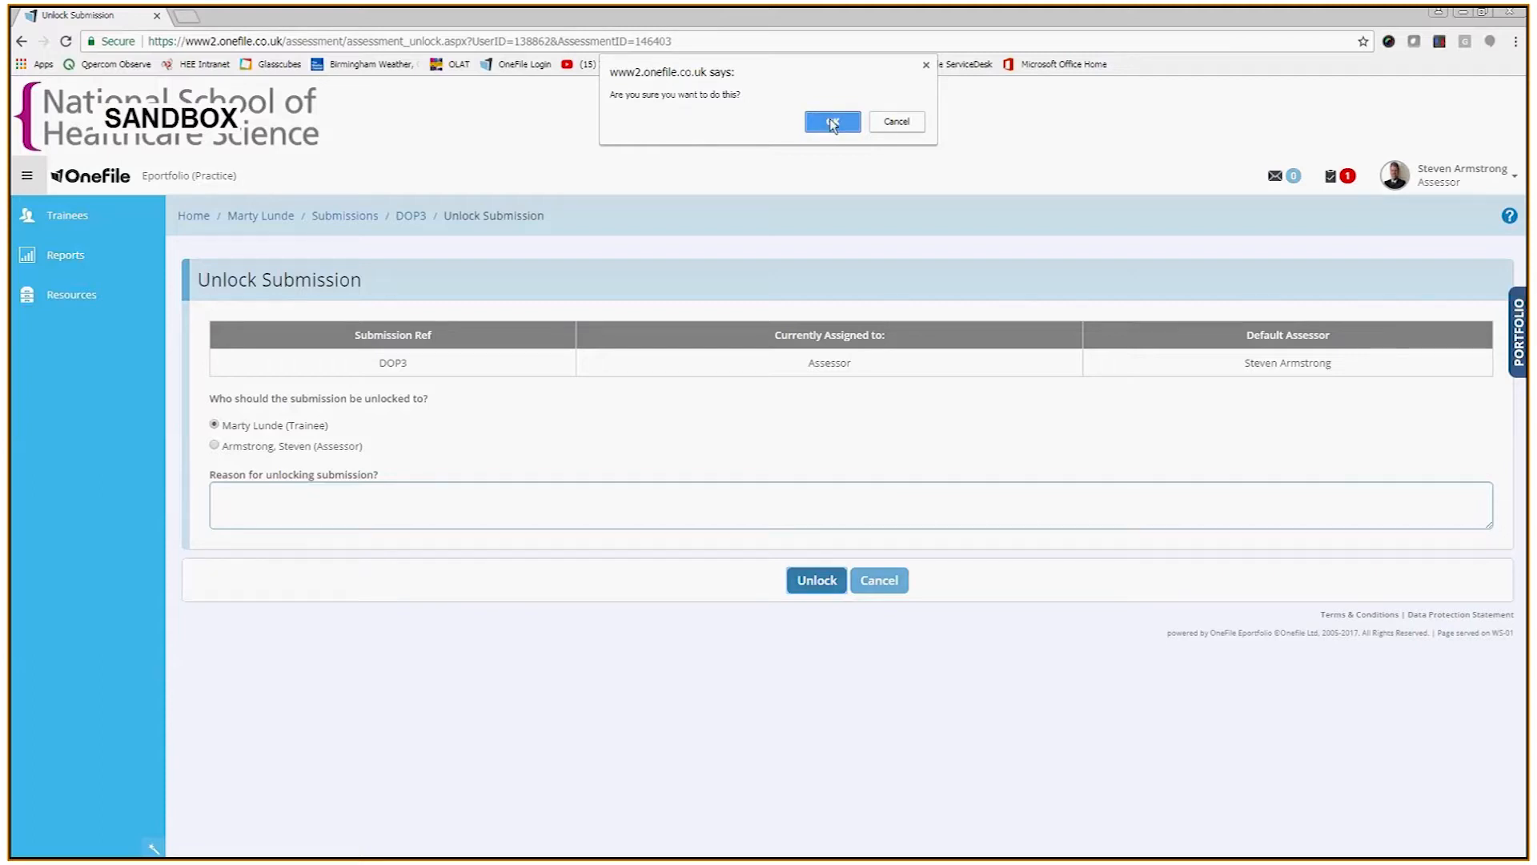
pyautogui.click(831, 122)
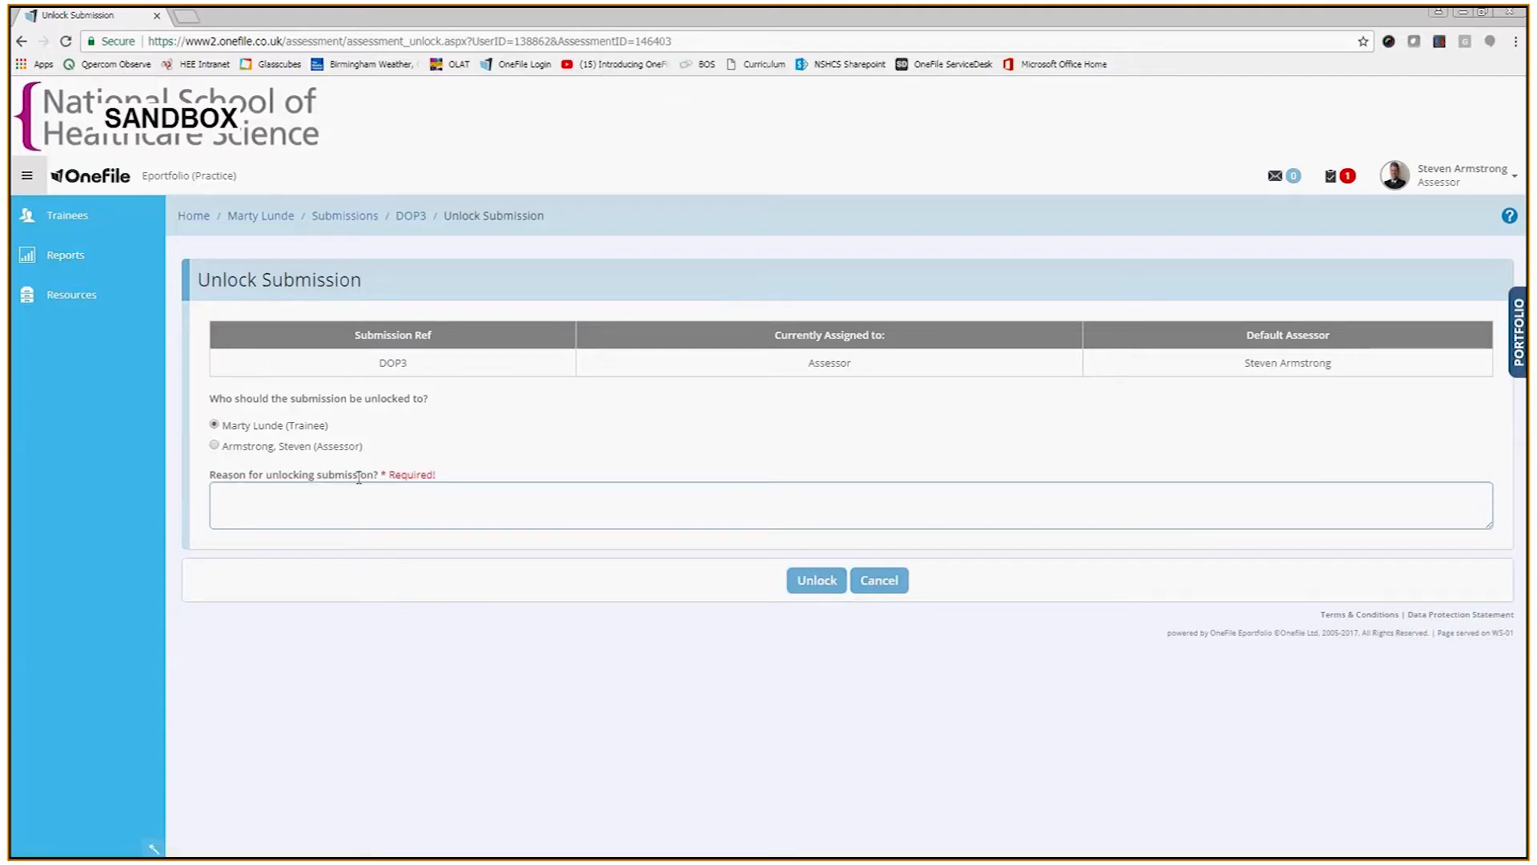
# - Enter 'Patient Identifiable Information' as the reason for unlocking
pyautogui.click(540, 505)
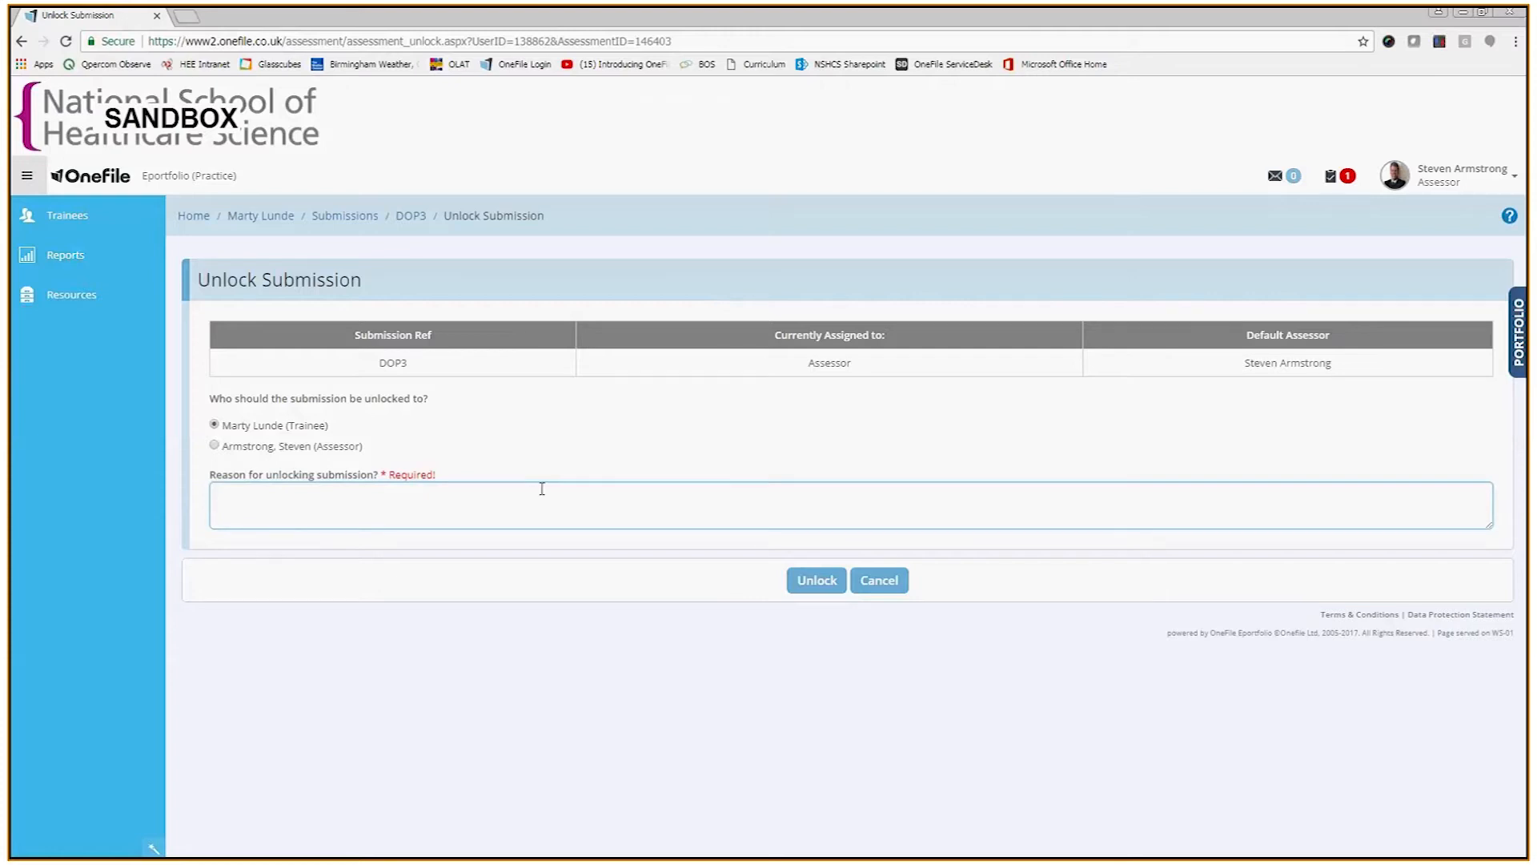
pyautogui.write('Patient')
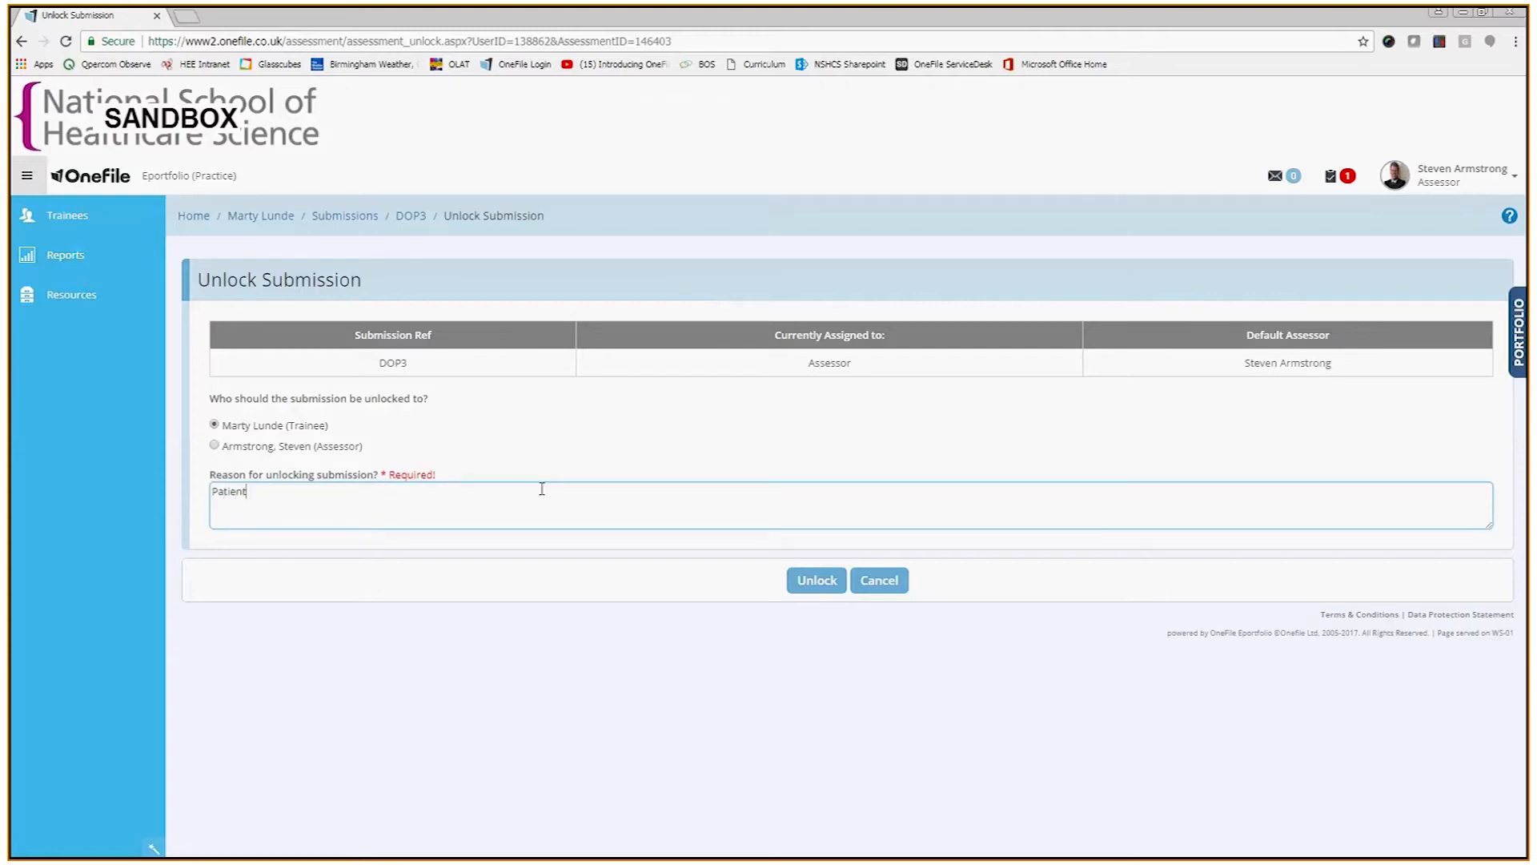
pyautogui.write('Iden')
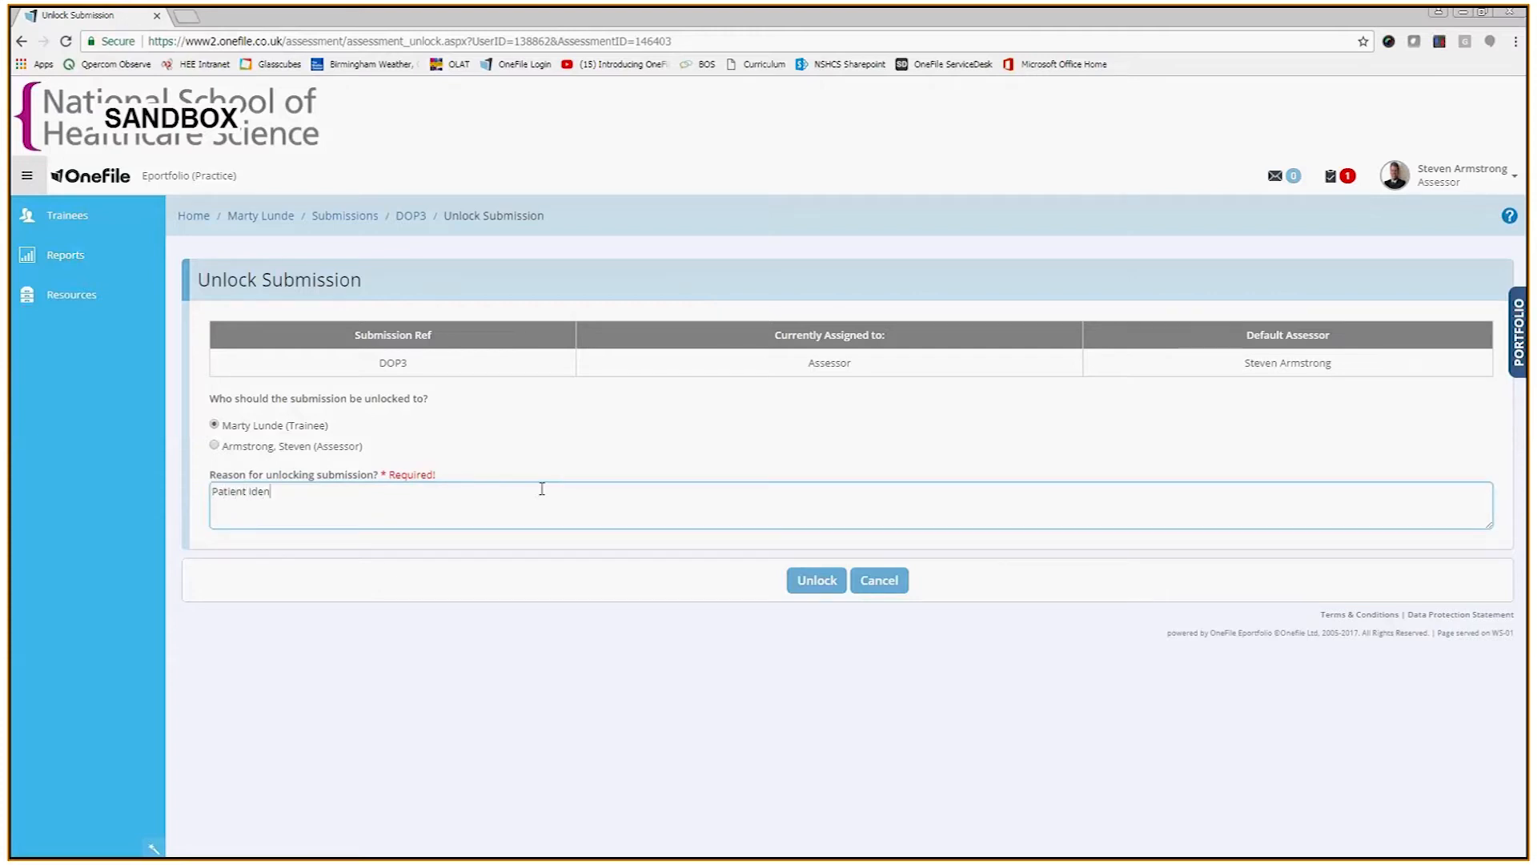
pyautogui.write('tifiable Information')
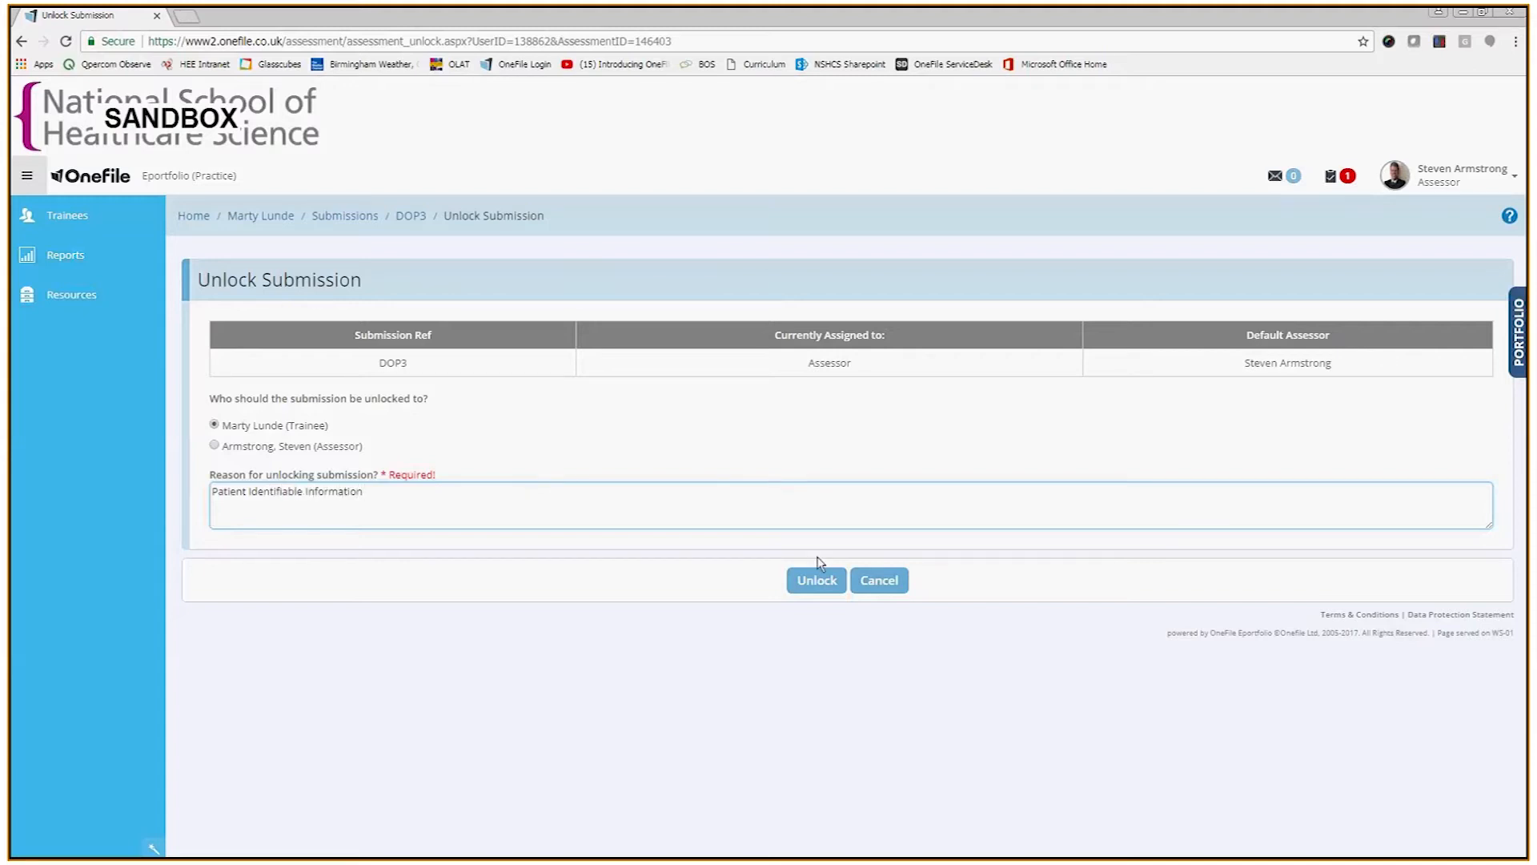
# - Unlock the DOP3 submission to the trainee and confirm, leaving the task list empty
pyautogui.click(815, 580)
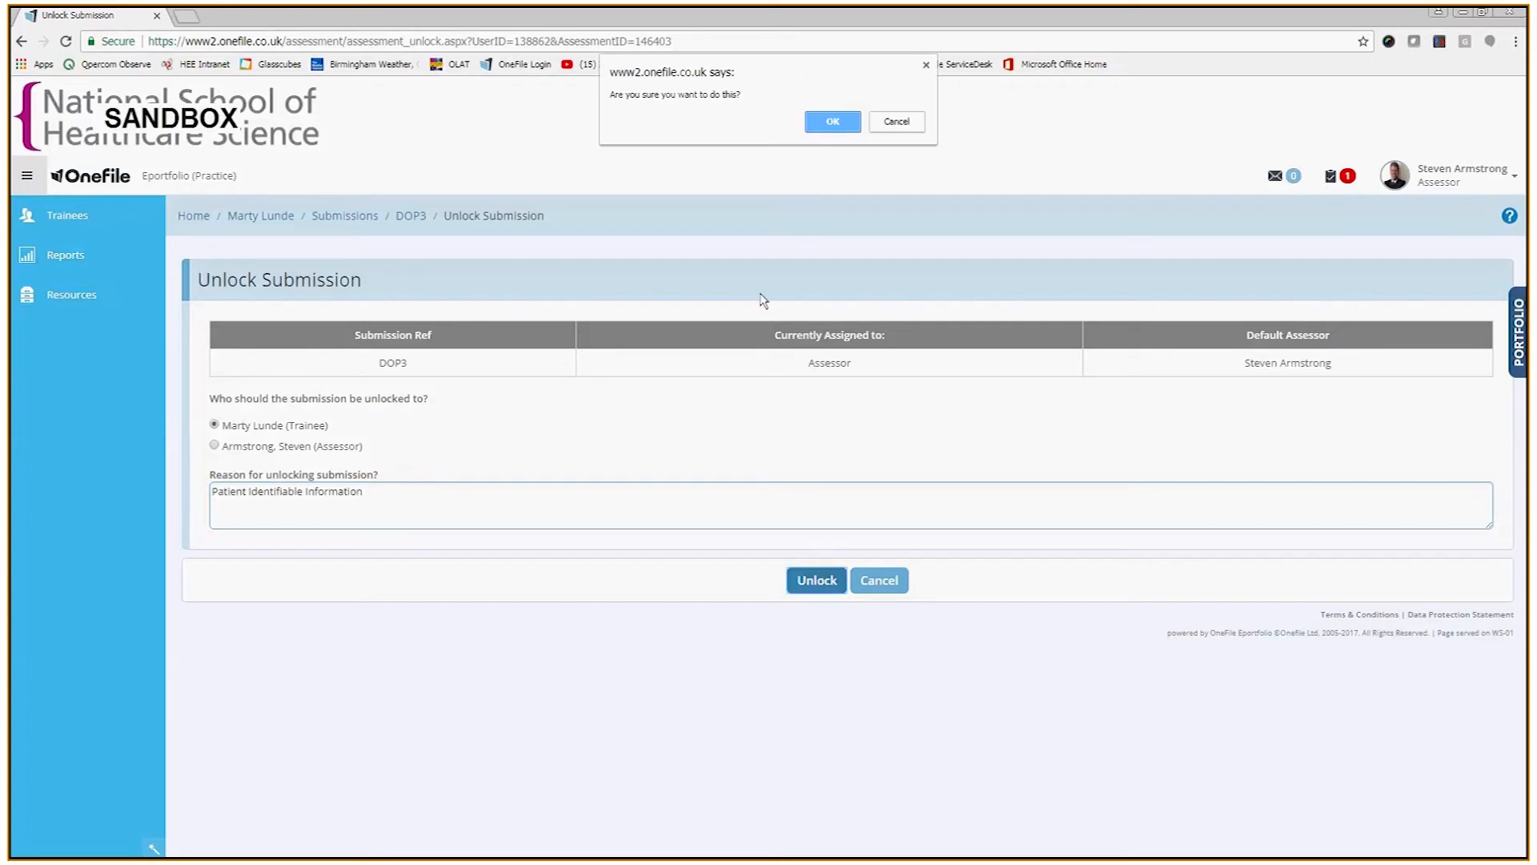
pyautogui.moveTo(692, 115)
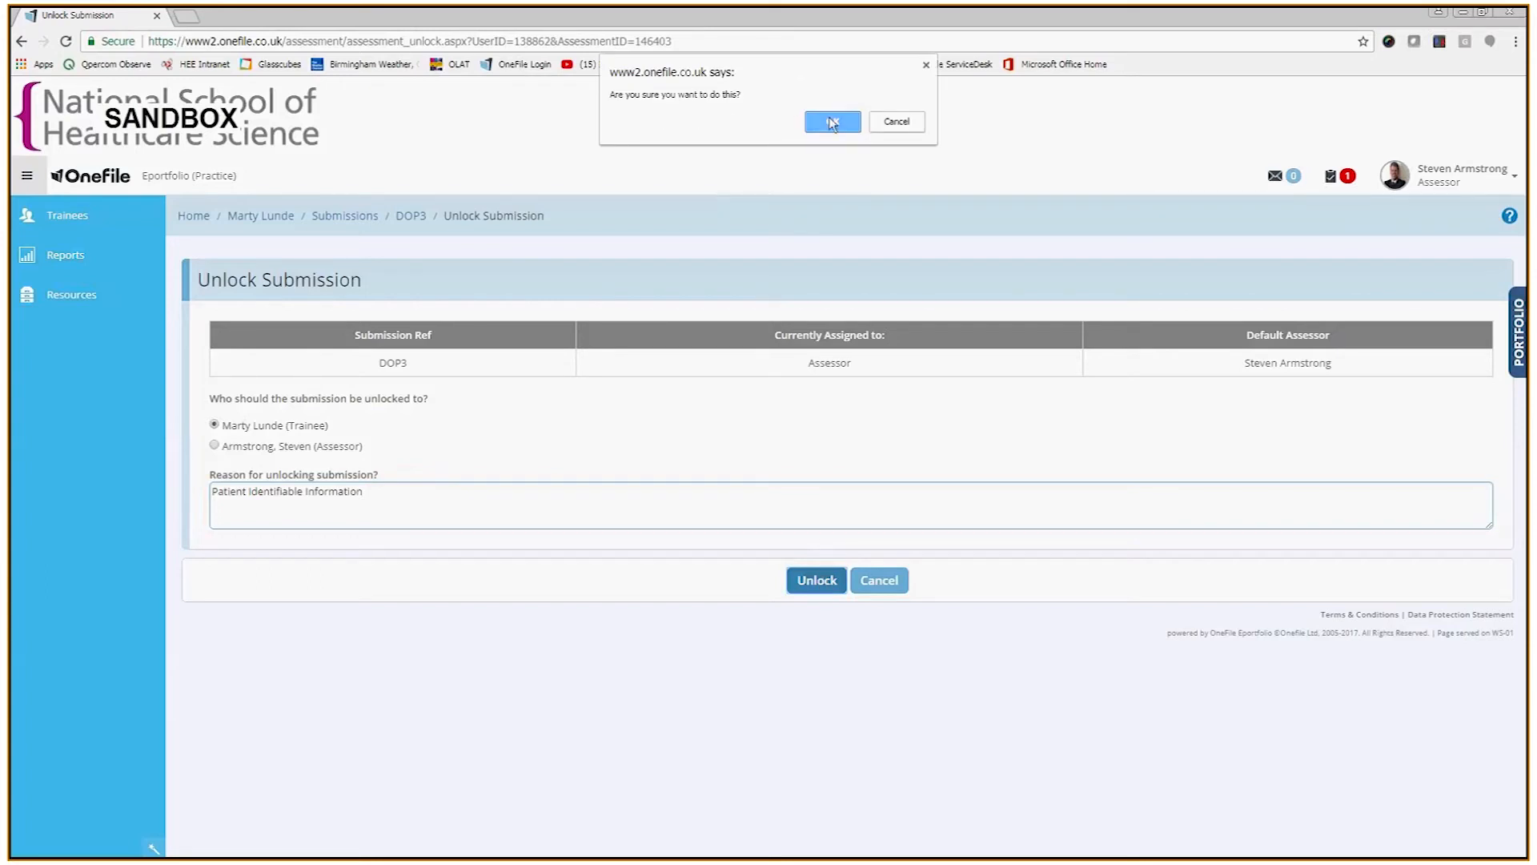
pyautogui.click(831, 122)
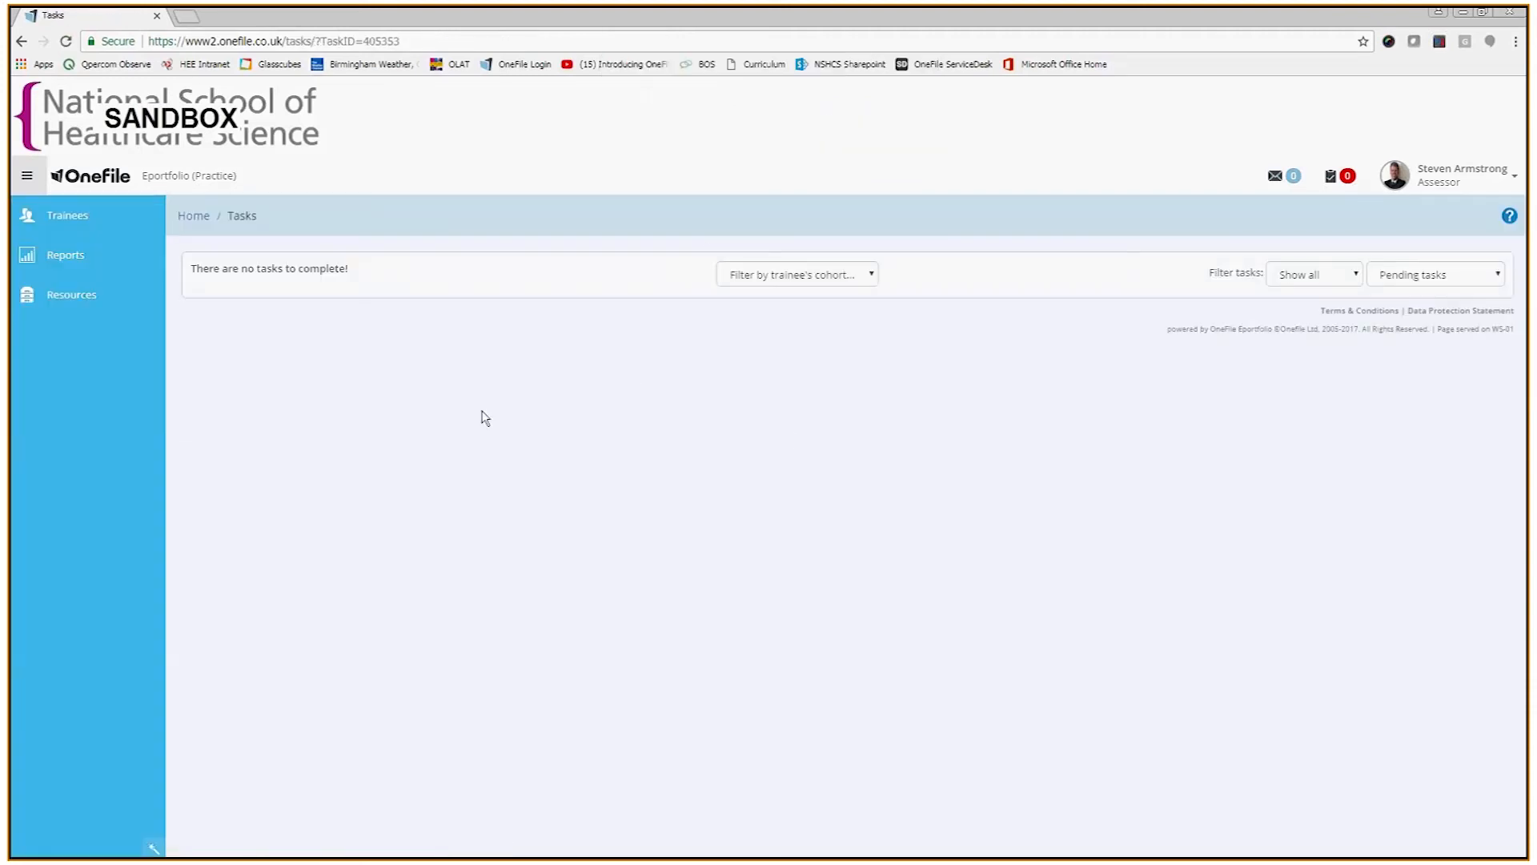
pyautogui.moveTo(590, 416)
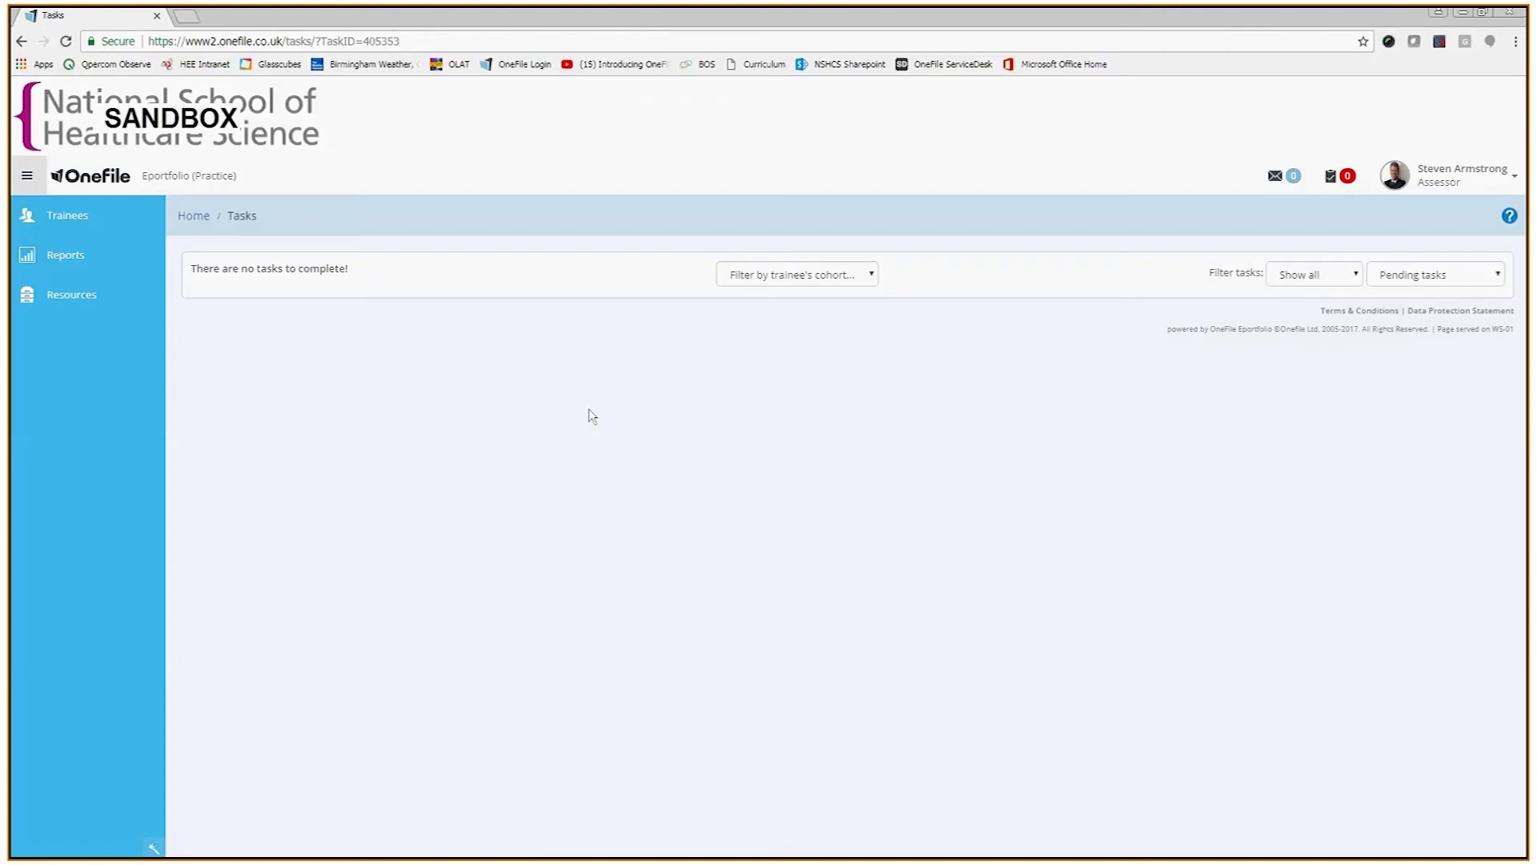
pyautogui.moveTo(639, 403)
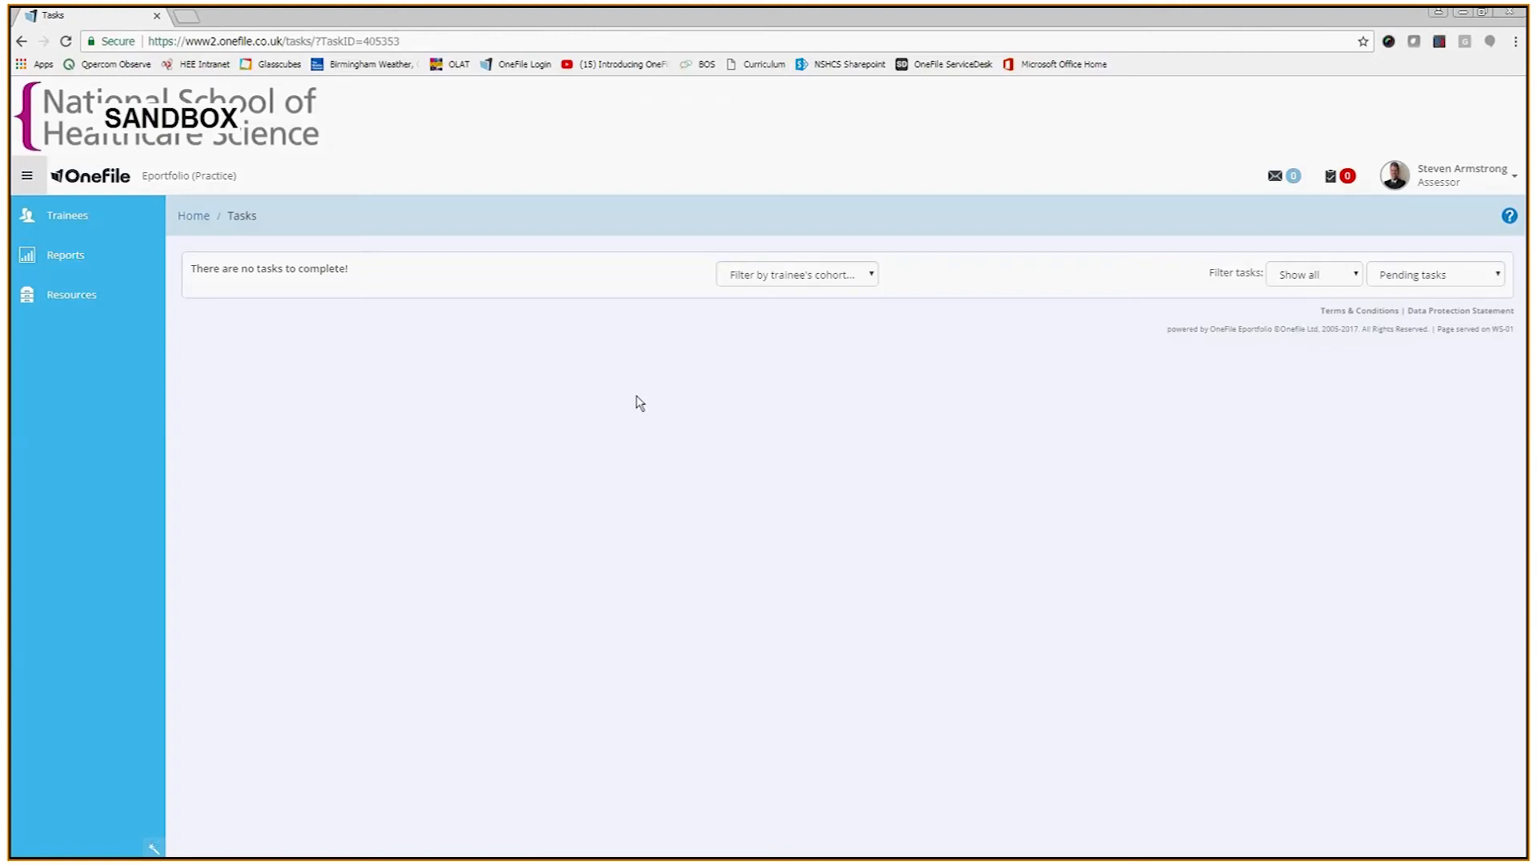